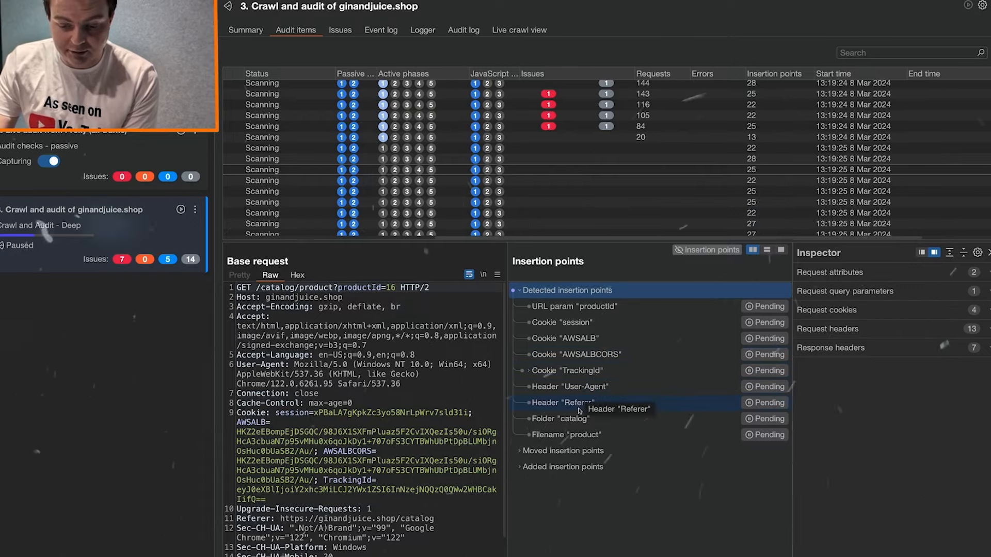
mouse_move(567, 417)
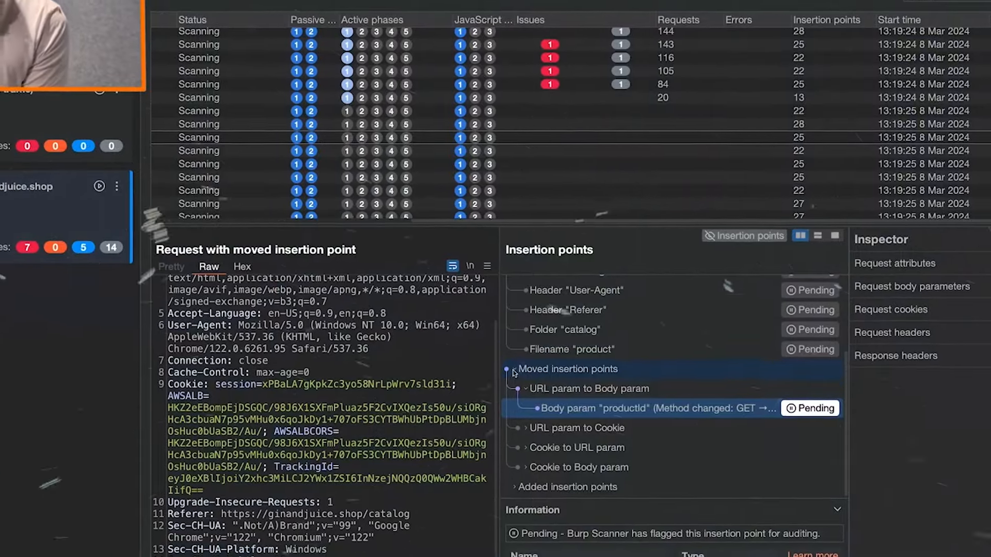
Review the audit's insertion points, then show the Gin & Juice Shop PRODUCTS page in the browser.
scroll(down, 3)
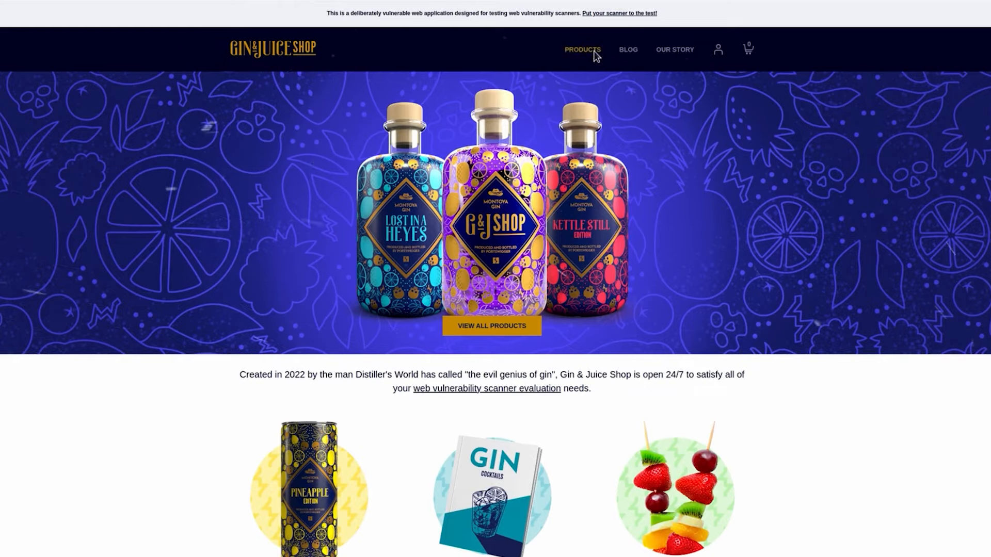
click(582, 50)
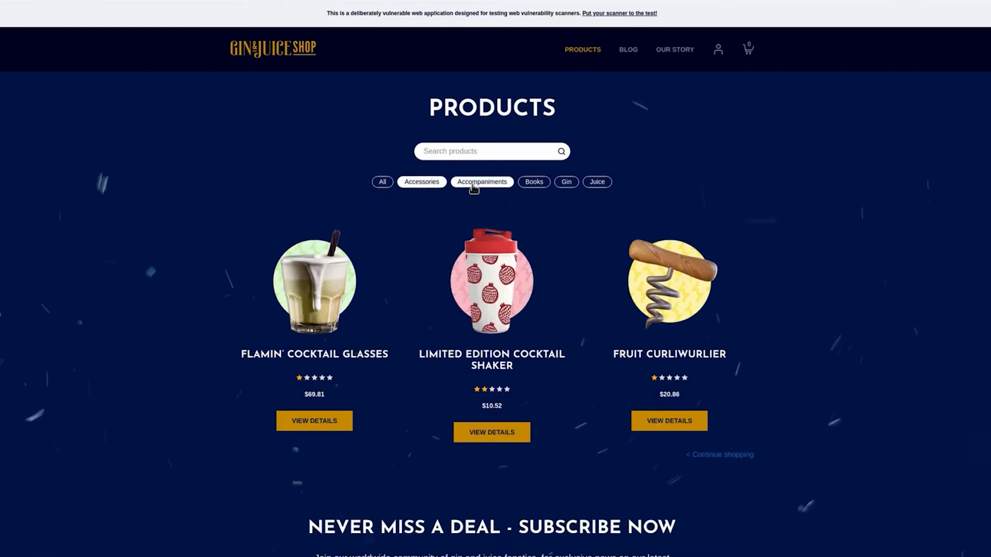